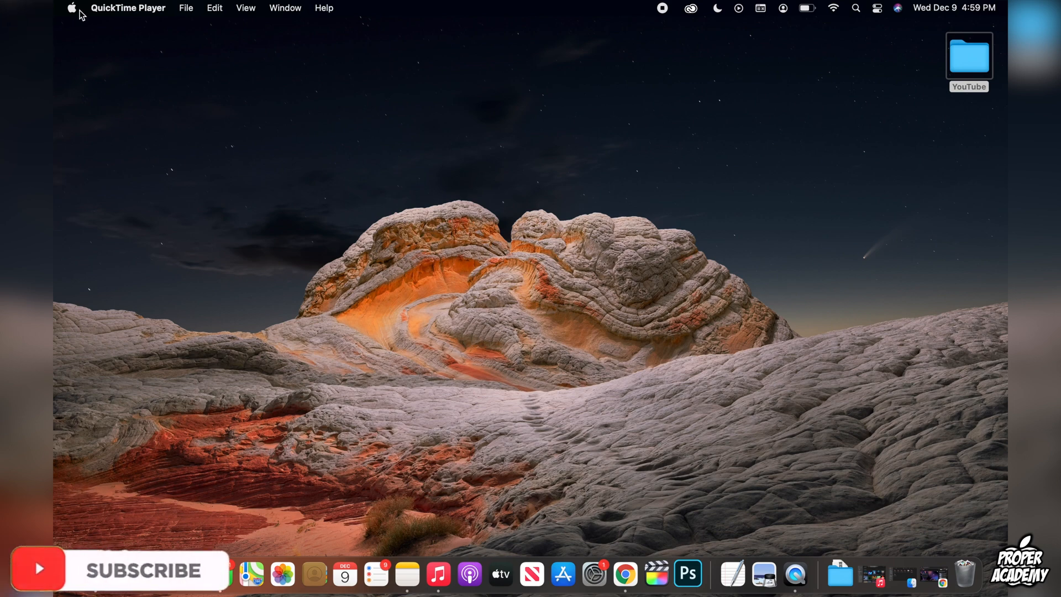
- Open System Preferences from the Apple menu
{"action": "left_click", "coordinate": [70, 9]}
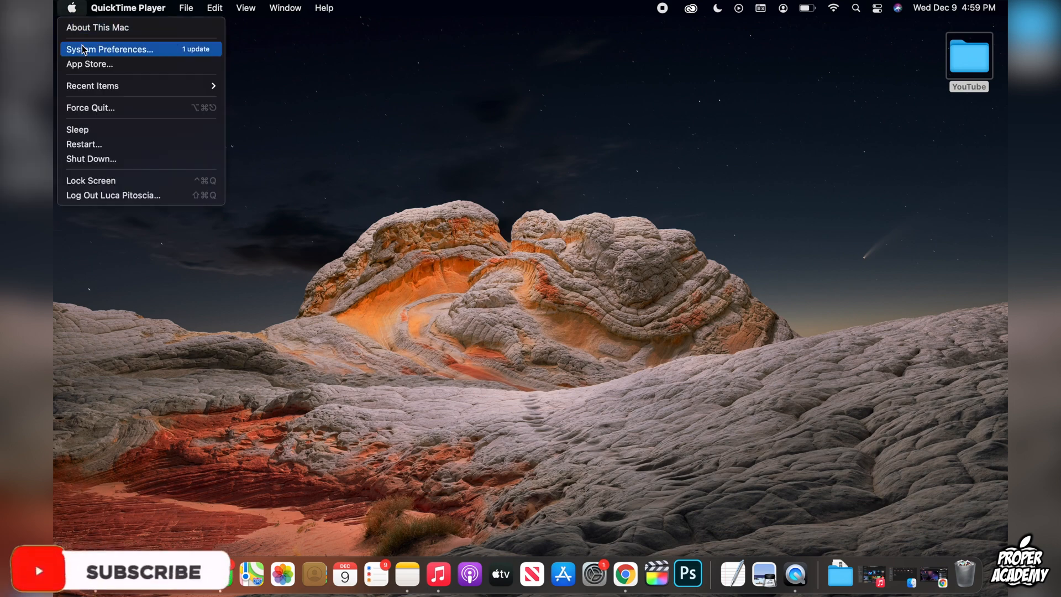
{"action": "left_click", "coordinate": [109, 48]}
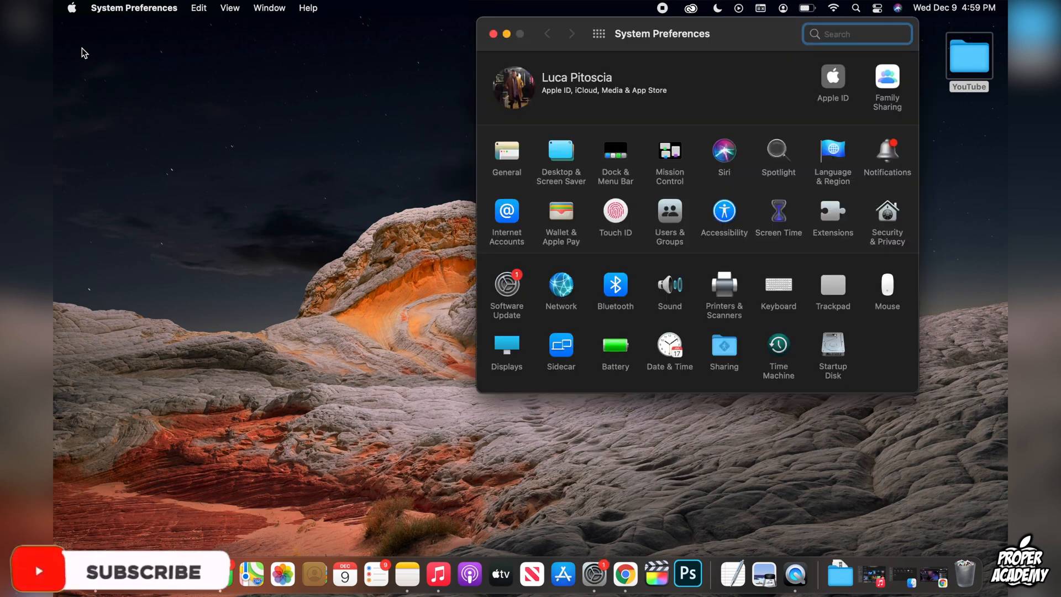
{"action": "mouse_move", "coordinate": [111, 54]}
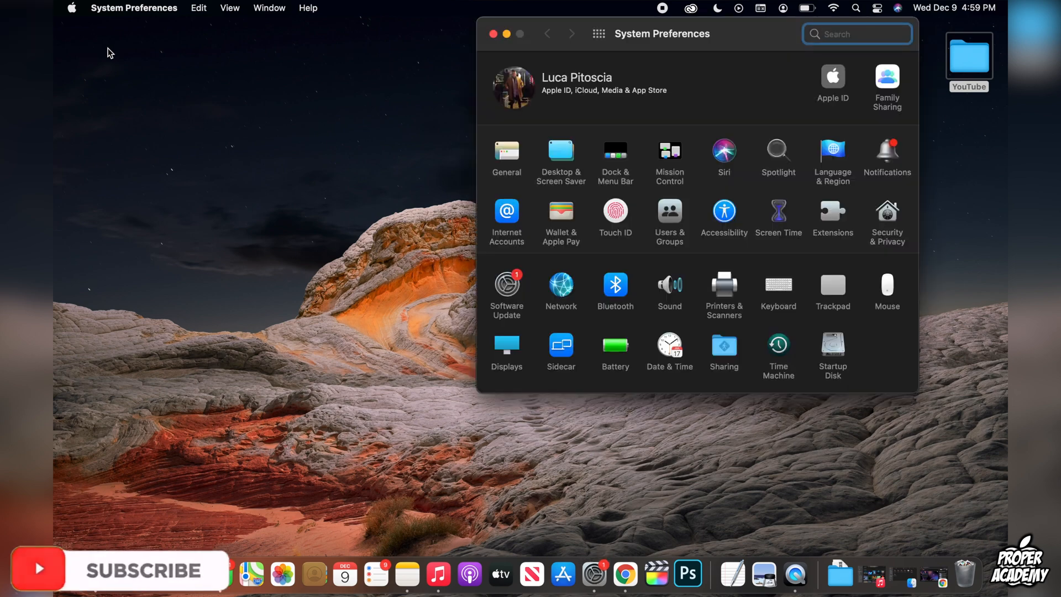
{"action": "mouse_move", "coordinate": [670, 220]}
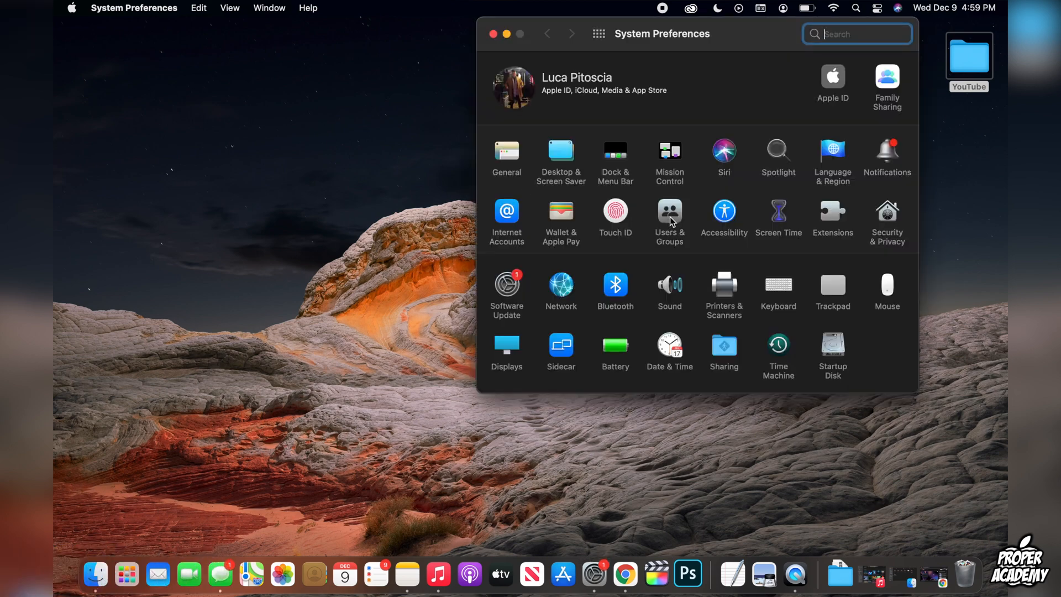
- Open Users & Groups and unlock it with the admin password
{"action": "left_click", "coordinate": [669, 217]}
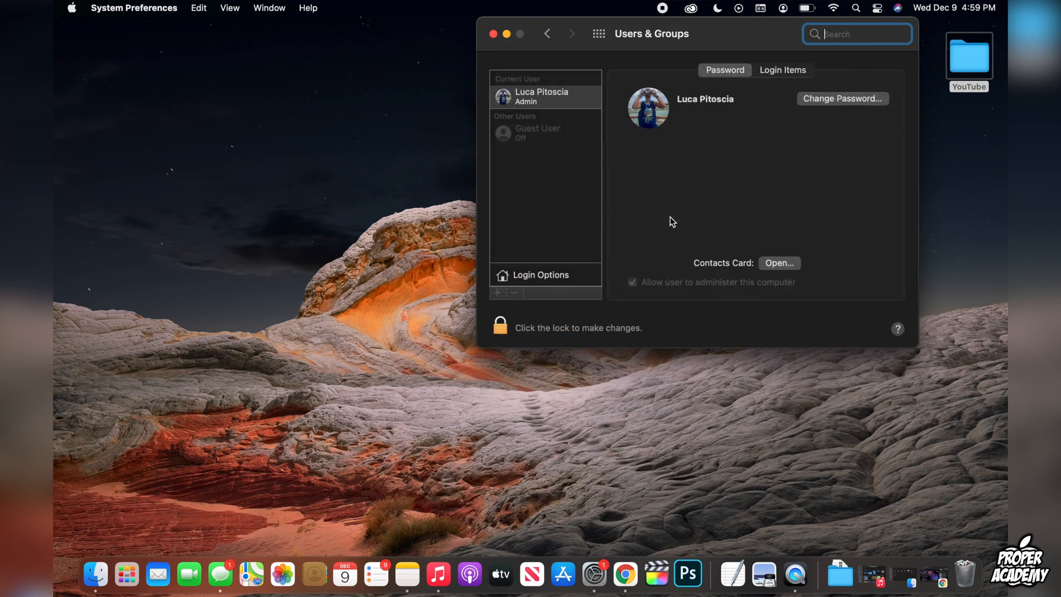
{"action": "mouse_move", "coordinate": [506, 335]}
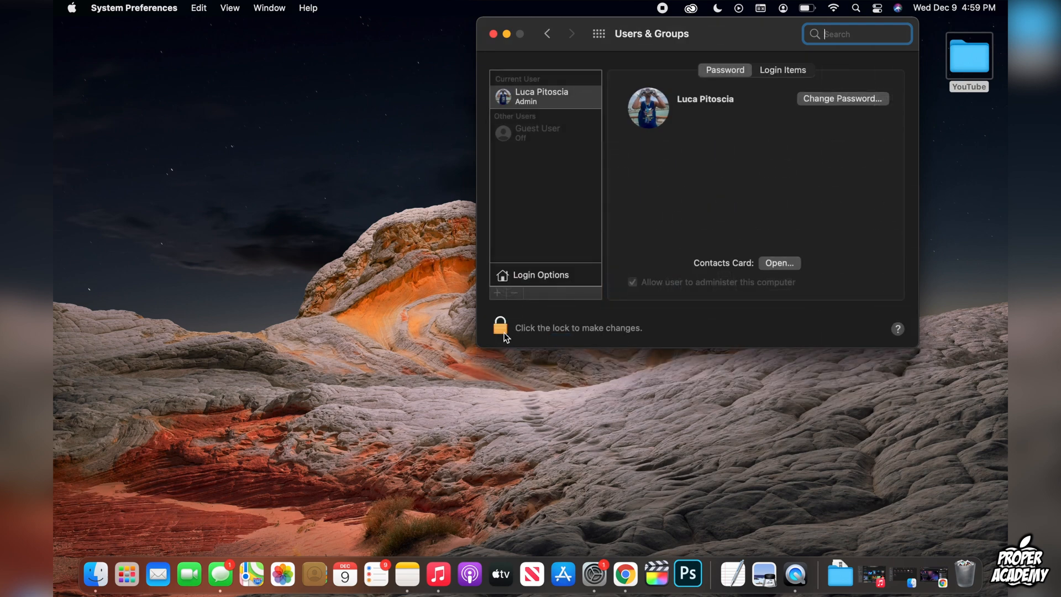
{"action": "left_click", "coordinate": [501, 328]}
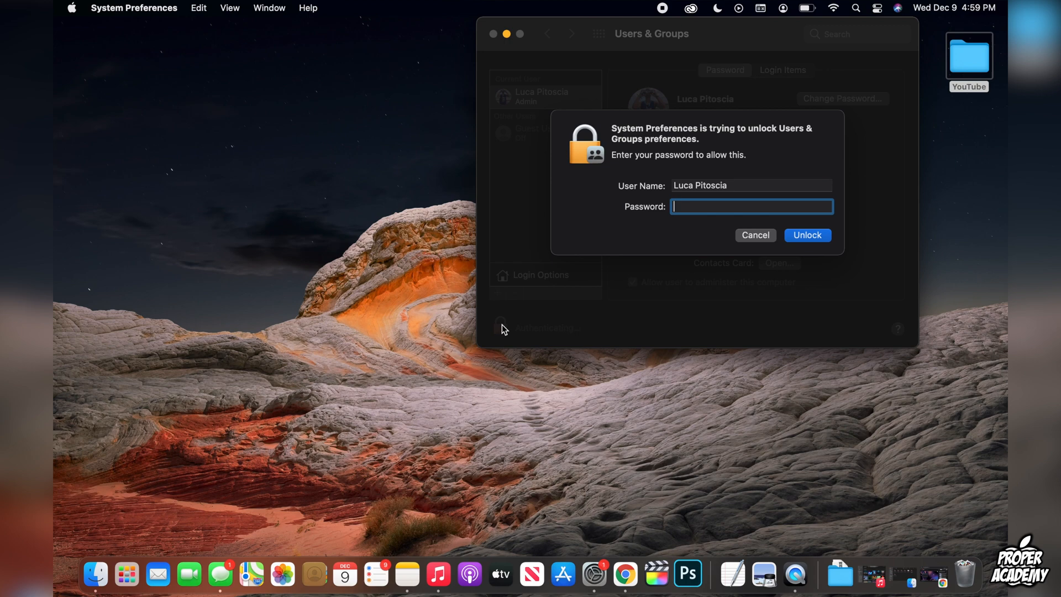
{"action": "type", "text": "••••"}
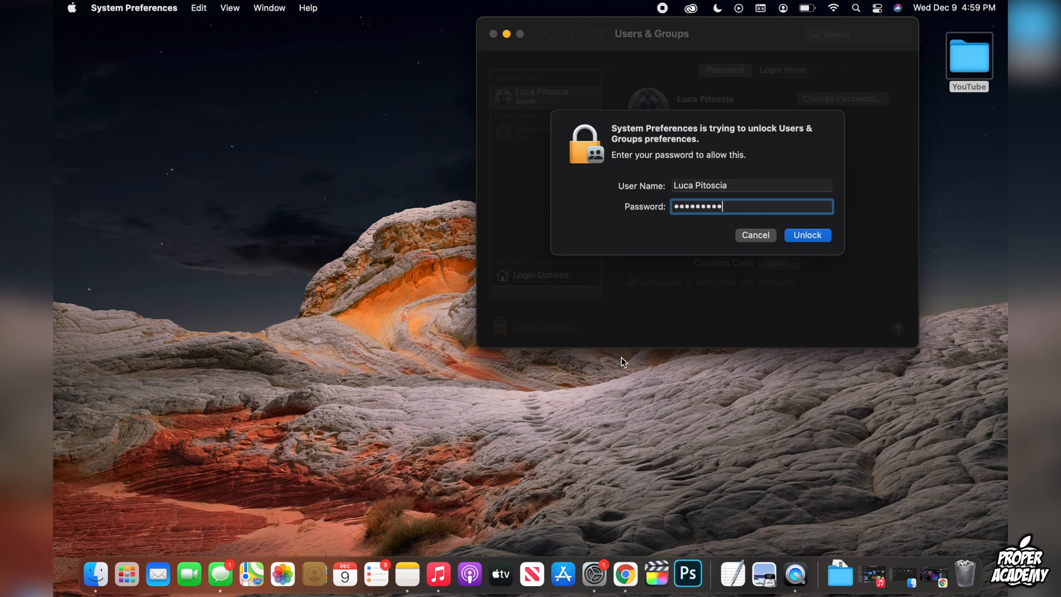
{"action": "left_click", "coordinate": [807, 235]}
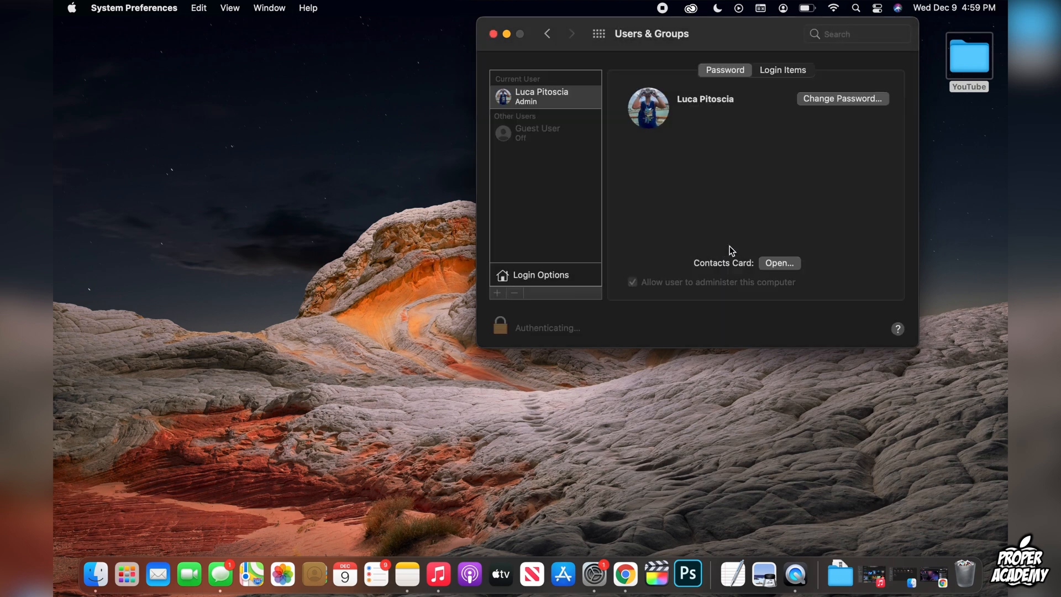
{"action": "left_click", "coordinate": [500, 325]}
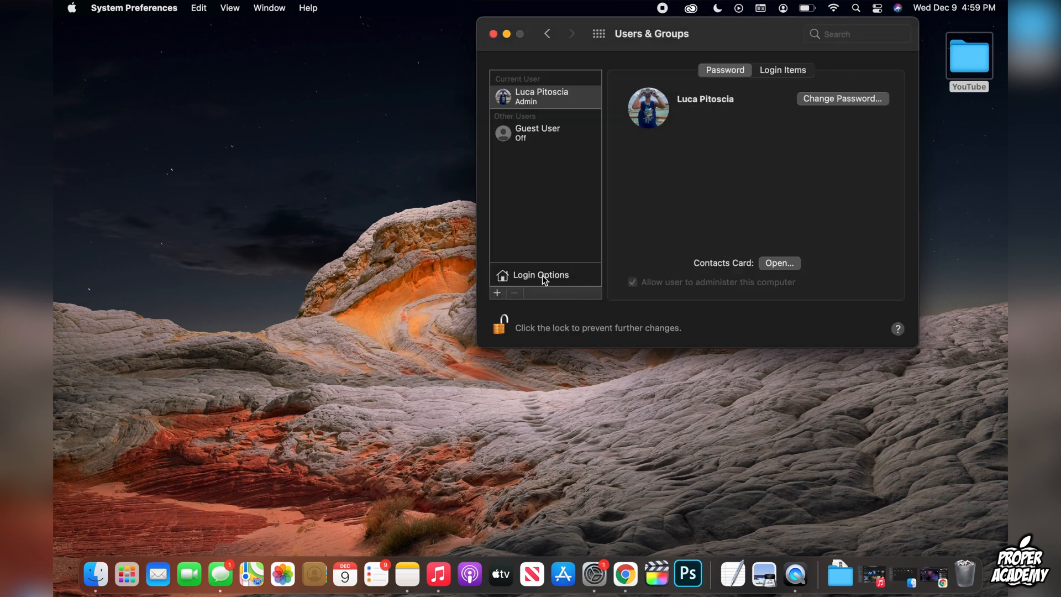
- From Login Options, join a network account server and launch Directory Utility
{"action": "left_click", "coordinate": [540, 274]}
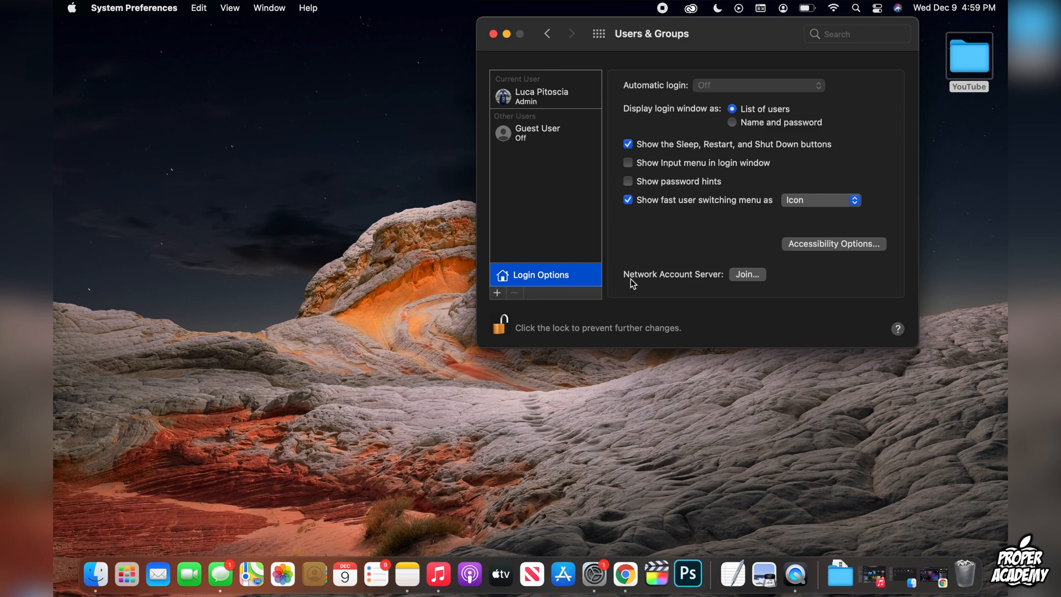
{"action": "mouse_move", "coordinate": [718, 285]}
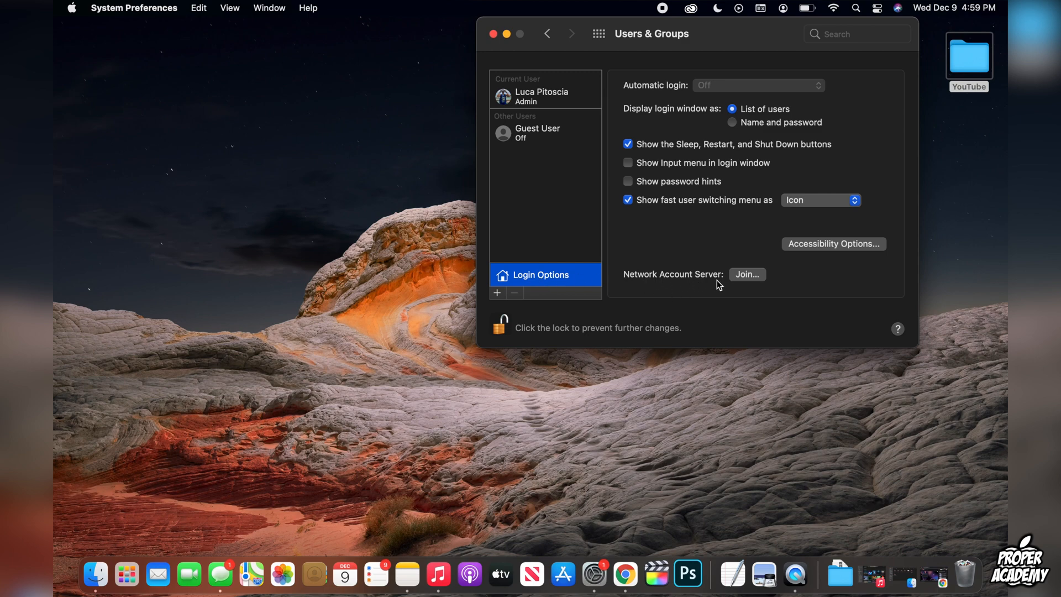
{"action": "left_click", "coordinate": [747, 274]}
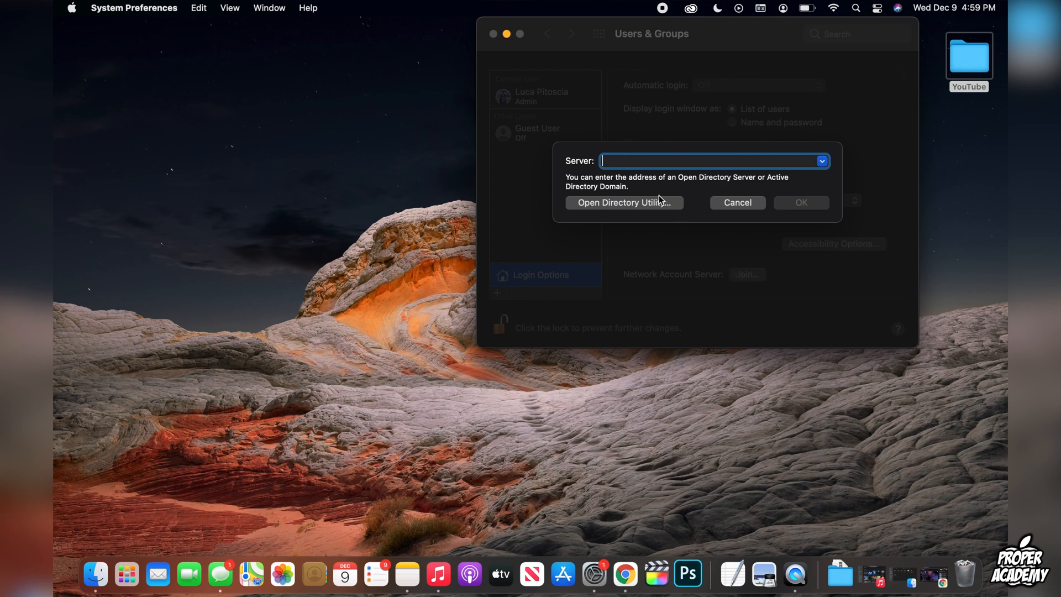
{"action": "mouse_move", "coordinate": [623, 208]}
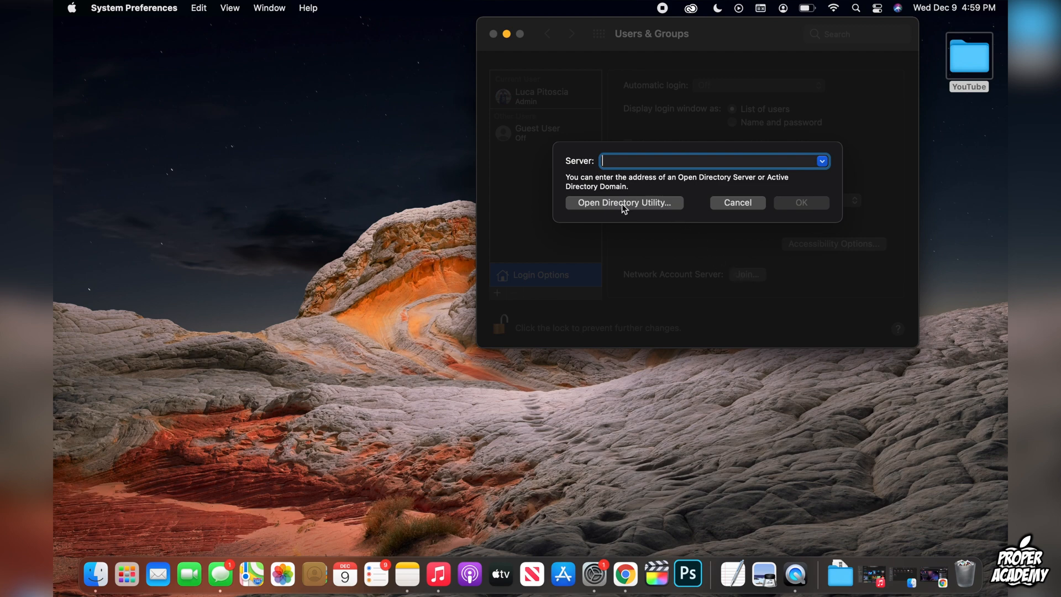
{"action": "left_click", "coordinate": [623, 202]}
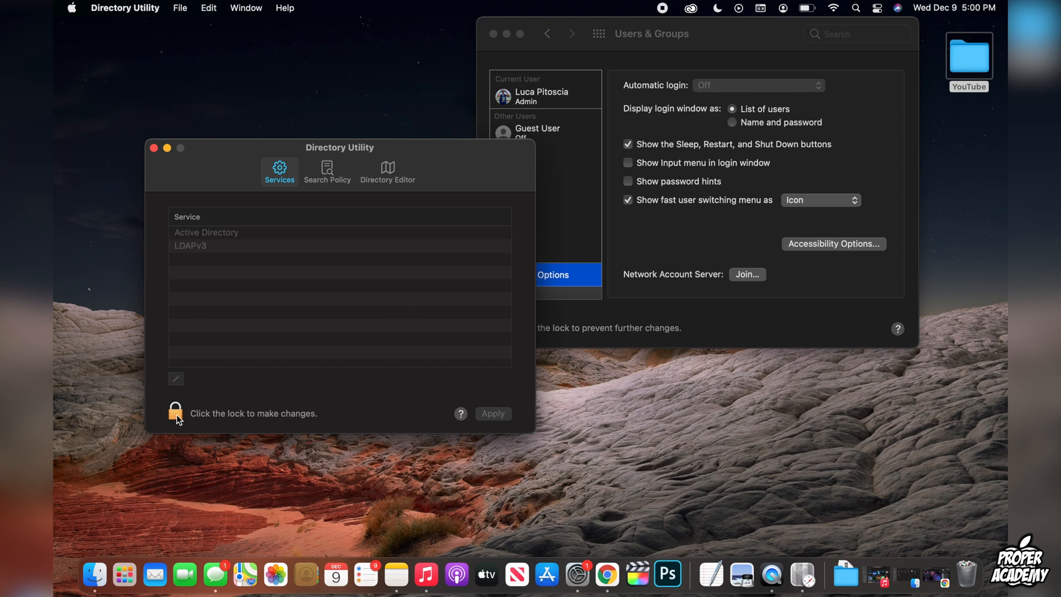
- Unlock Directory Utility with the admin password to modify configuration
{"action": "left_click", "coordinate": [174, 413]}
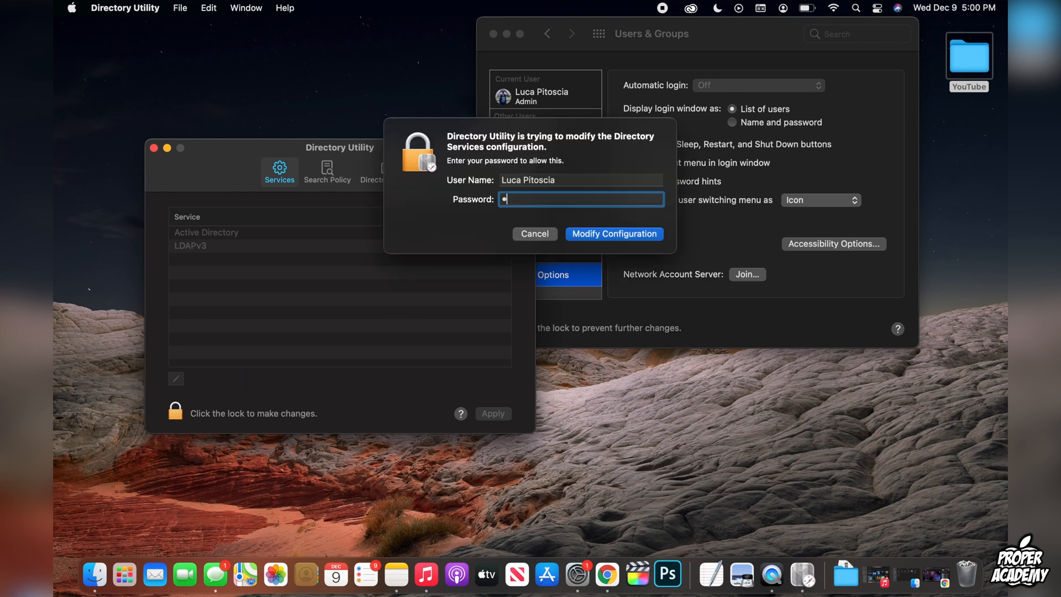
{"action": "type", "text": "password"}
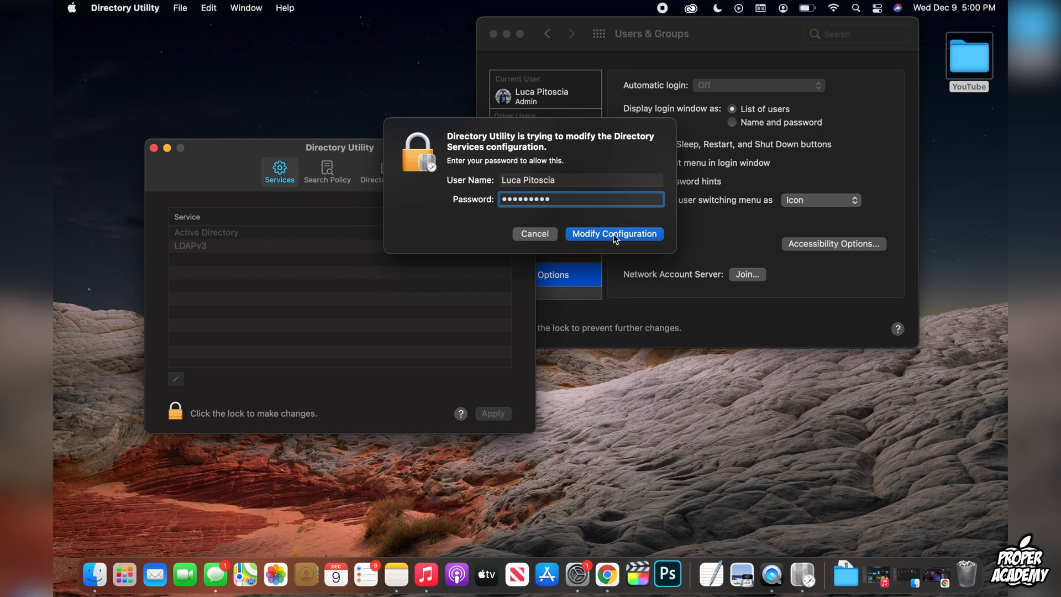
{"action": "left_click", "coordinate": [614, 233]}
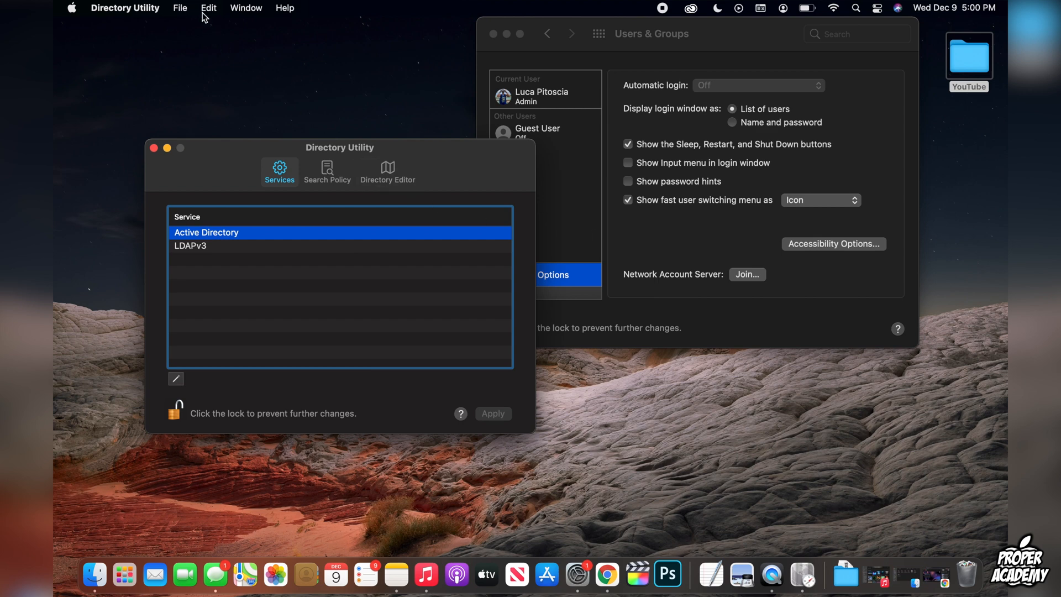
{"action": "mouse_move", "coordinate": [212, 12]}
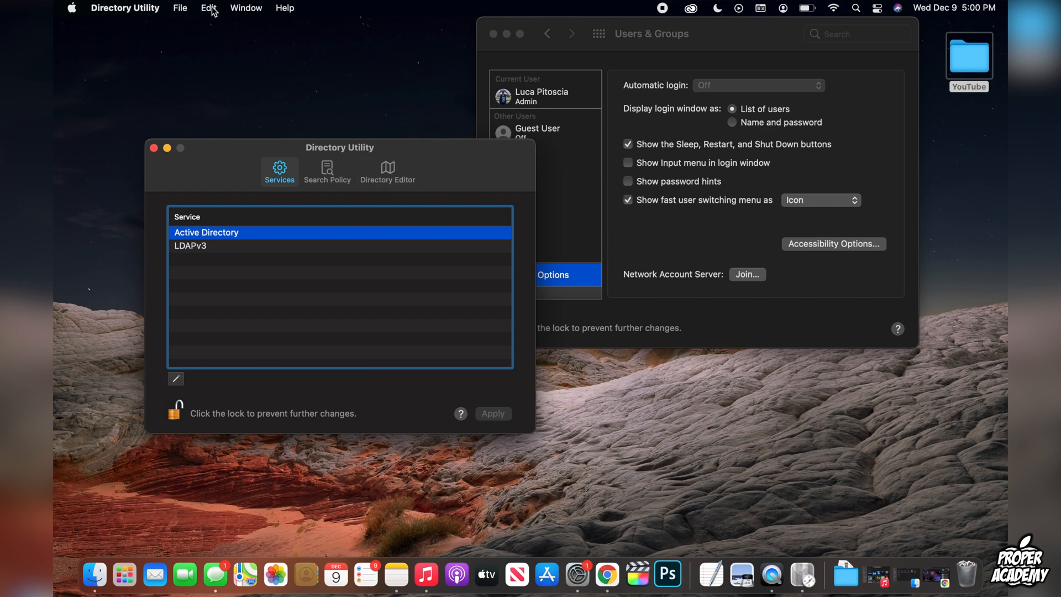
- Enable the root user from the Edit menu and confirm a new root password
{"action": "left_click", "coordinate": [208, 8]}
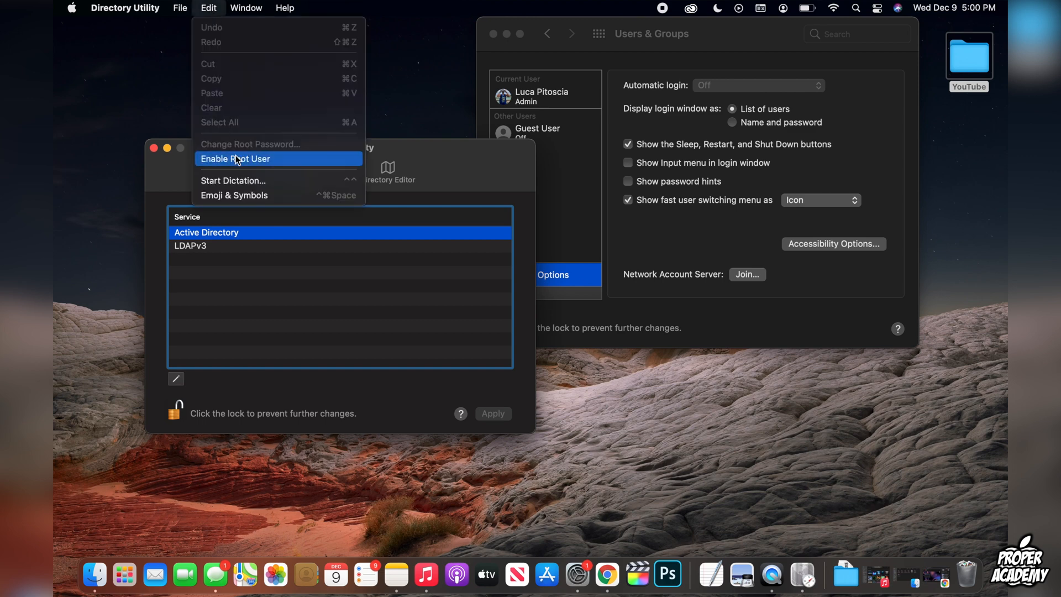
{"action": "left_click", "coordinate": [235, 158]}
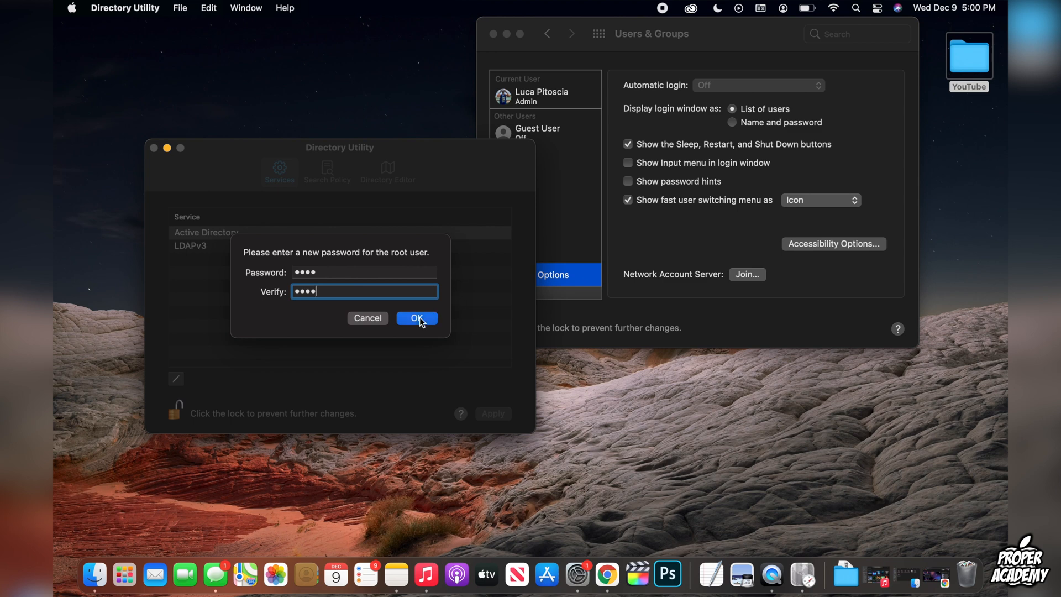
{"action": "left_click", "coordinate": [417, 318]}
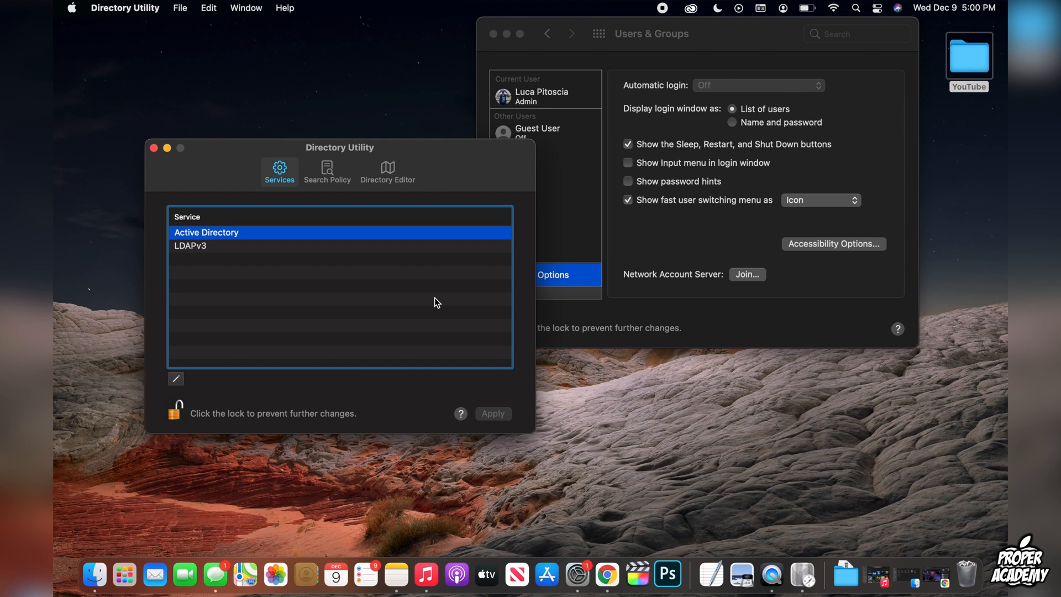
{"action": "mouse_move", "coordinate": [374, 282]}
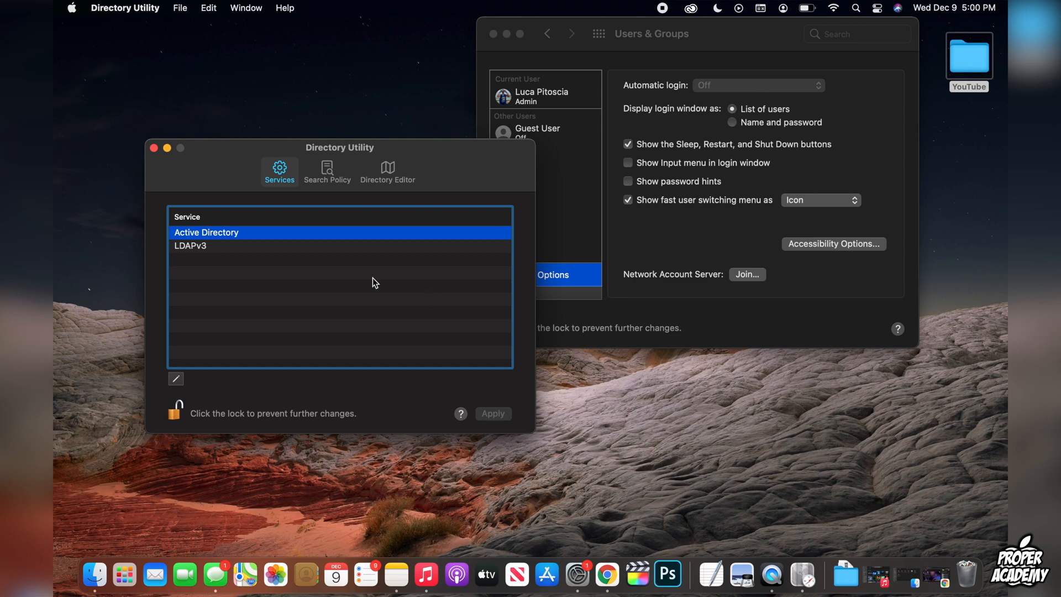
{"action": "mouse_move", "coordinate": [210, 19]}
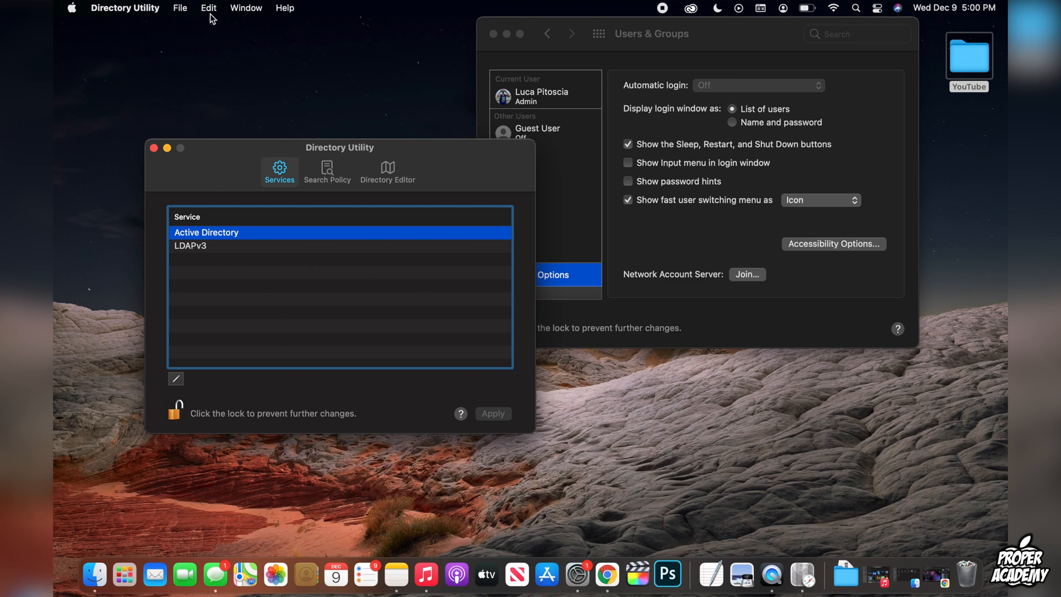
- Check the Edit menu for Change Root Password and Disable Root User
{"action": "left_click", "coordinate": [208, 8]}
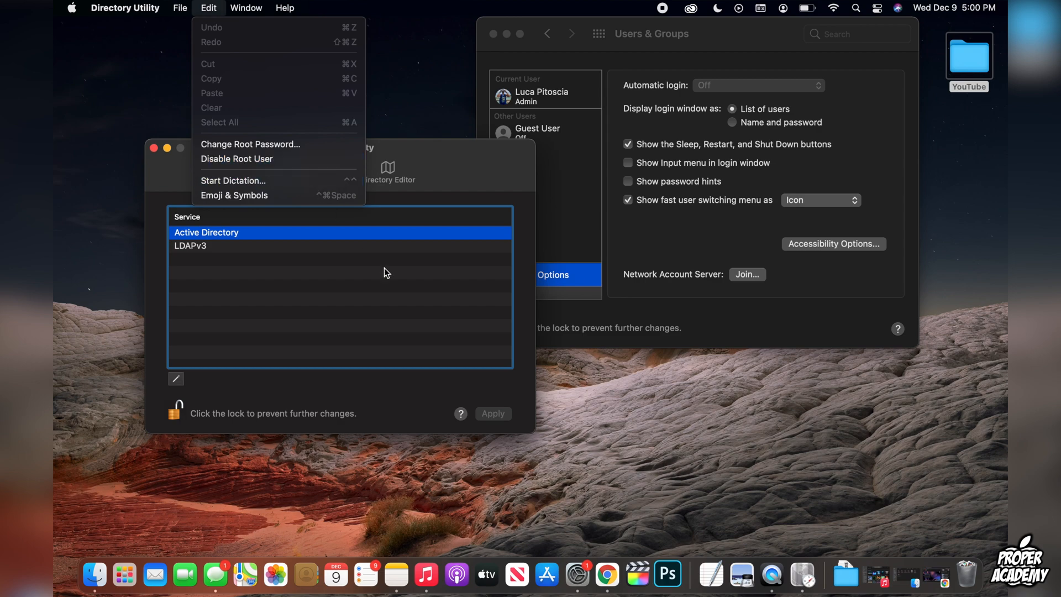
{"action": "mouse_move", "coordinate": [417, 289]}
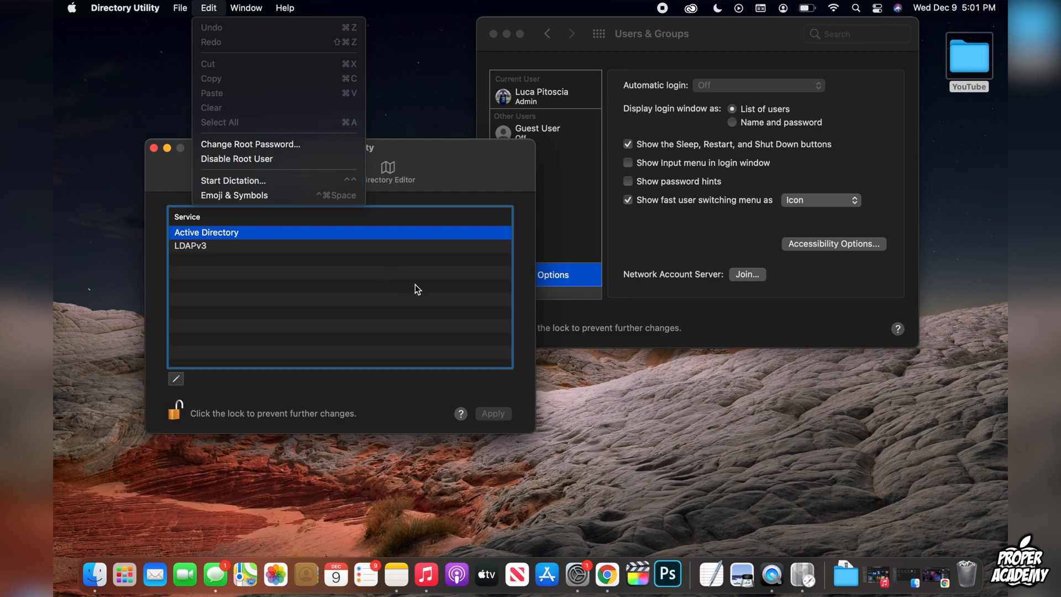